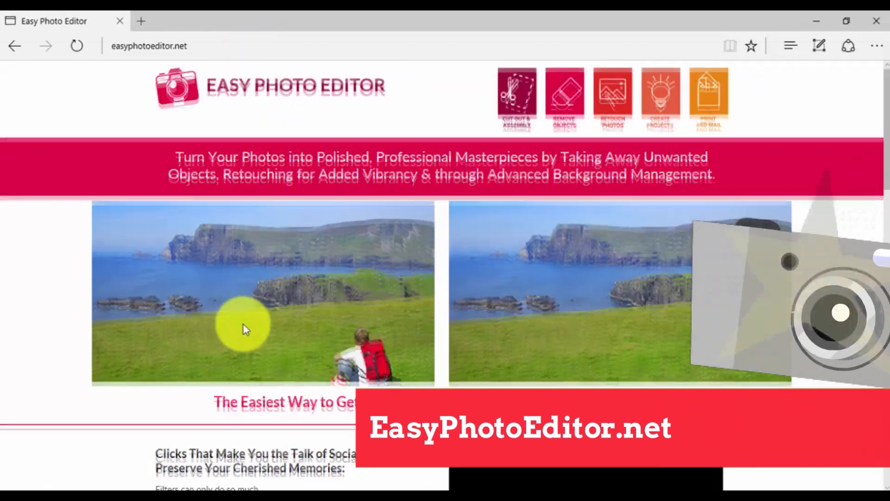
# Scroll the Easy Photo Editor page and follow both Order Now links to InPixio's Photo Clip page
pyautogui.scroll(-3)
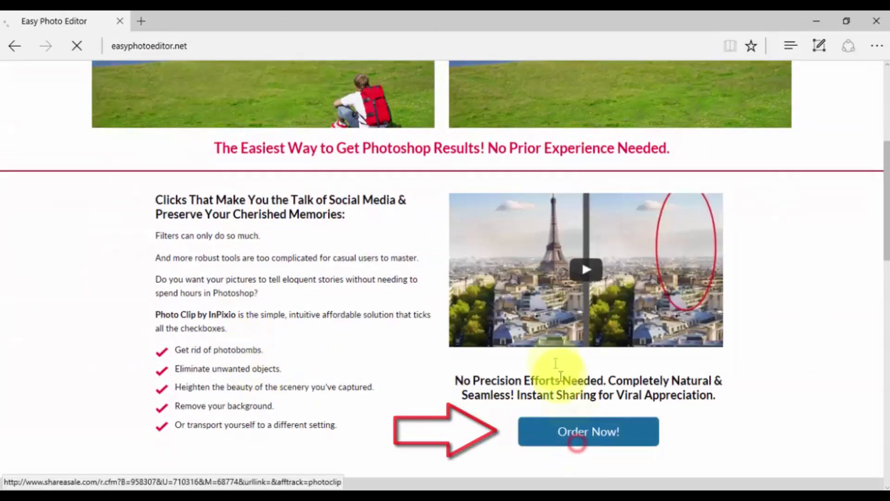
pyautogui.click(587, 431)
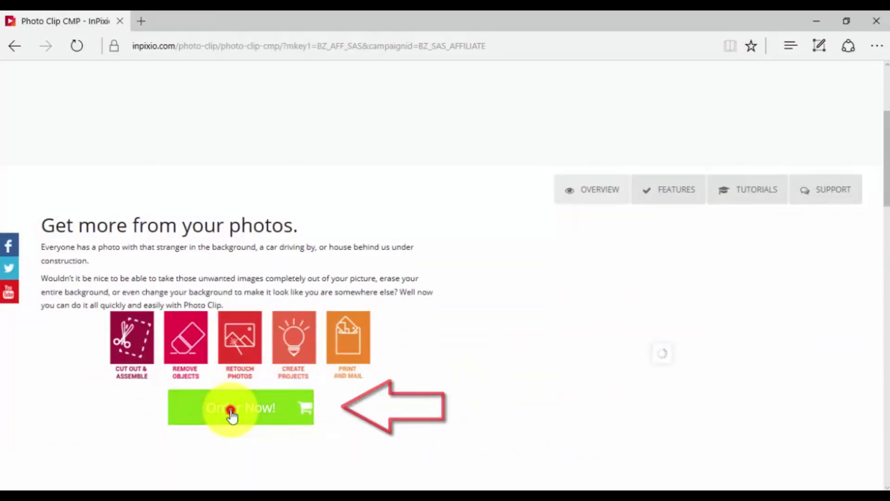
pyautogui.click(240, 407)
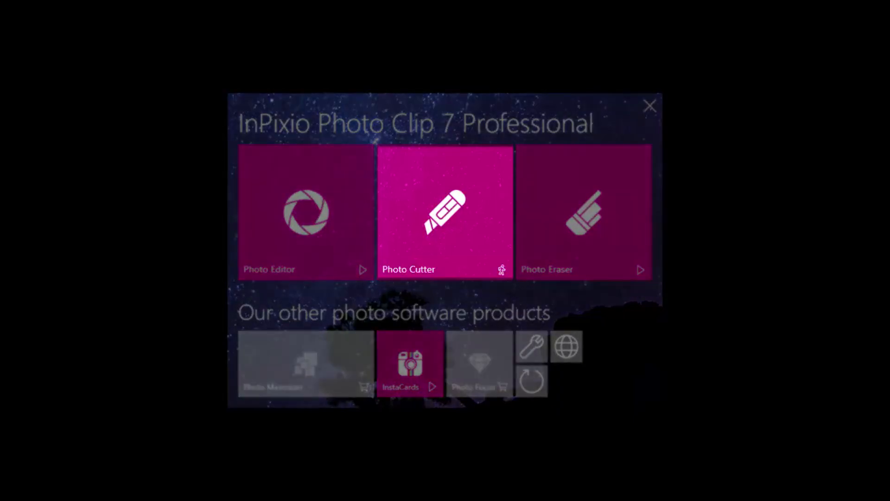
# Start Photo Cutter from its tile in the Photo Clip 7 launcher
pyautogui.click(444, 212)
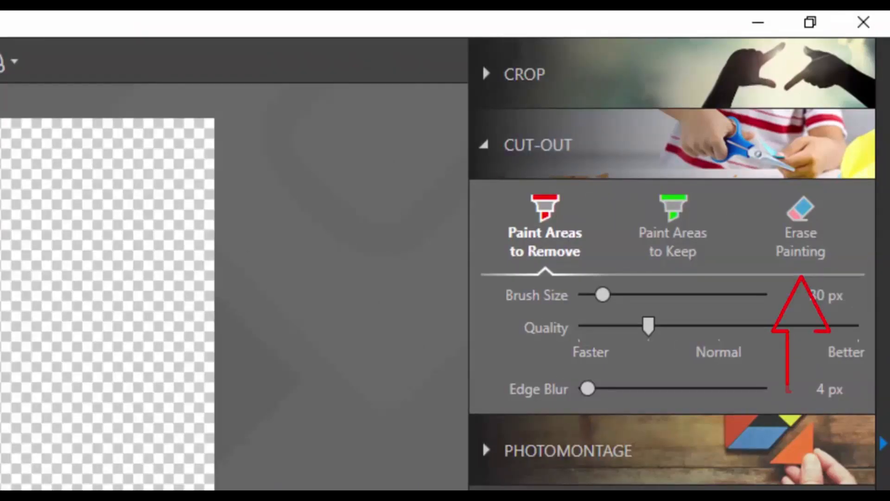
pyautogui.moveTo(800, 222)
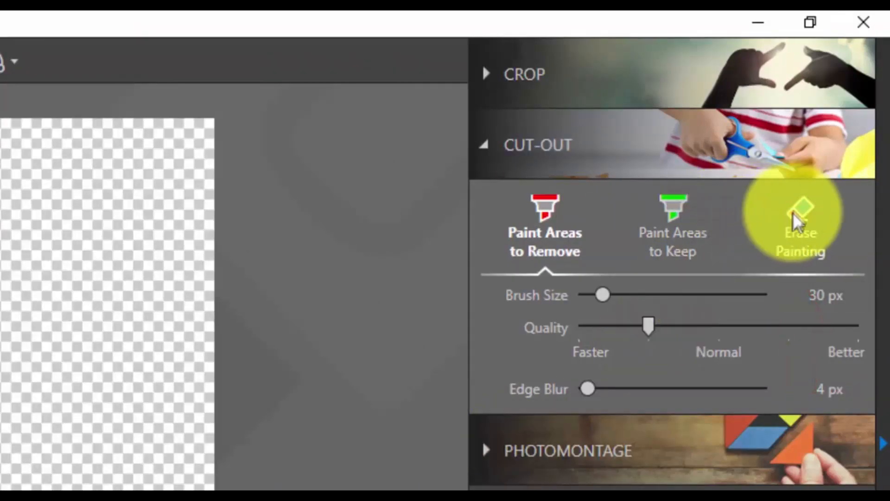
# Switch the Cut-Out brush to Erase Painting to remove earlier marks
pyautogui.click(801, 241)
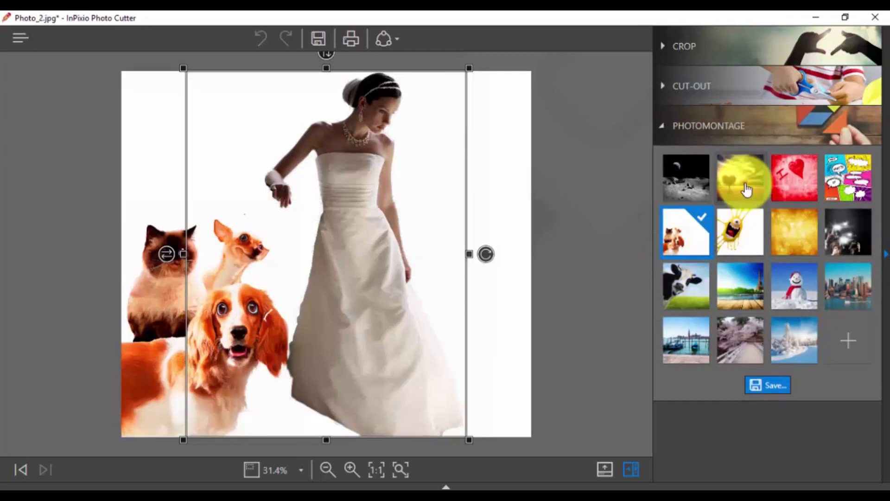
# Choose the cat and dogs photomontage thumbnail as the bride's background
pyautogui.click(740, 177)
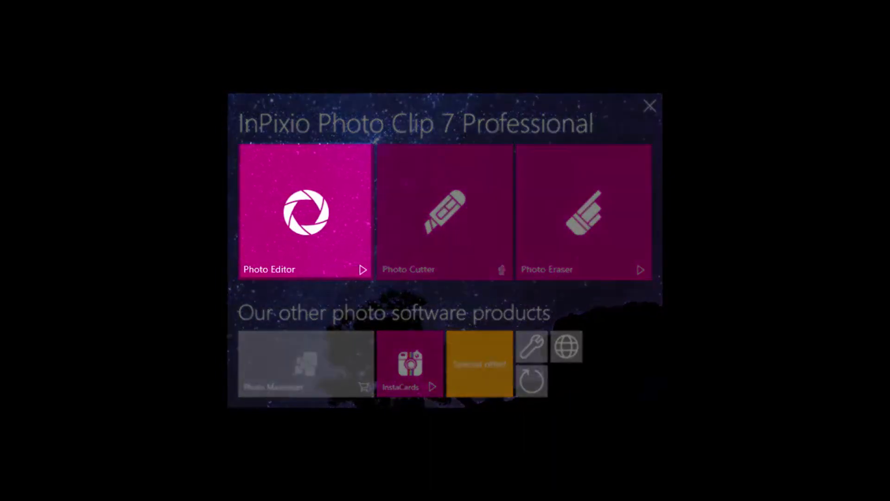
# Launch Photo Editor and expand the temperature, brightness and saturation sliders under Adjustments
pyautogui.click(306, 212)
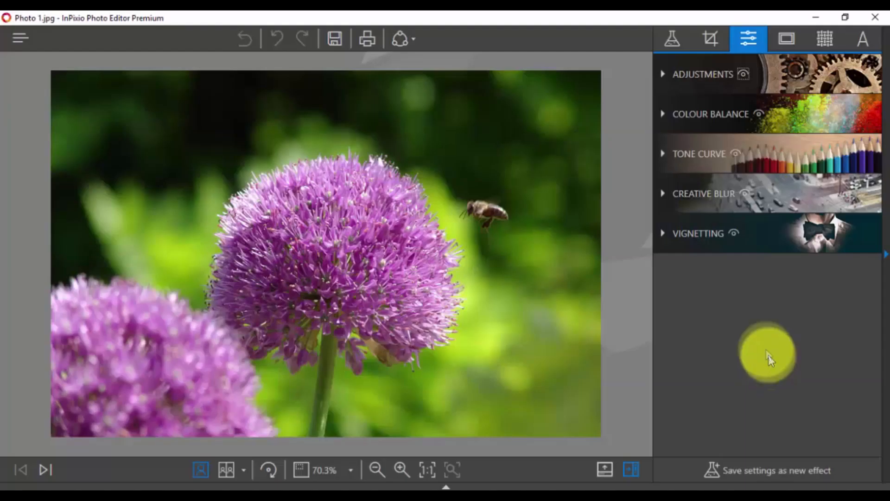
pyautogui.click(703, 74)
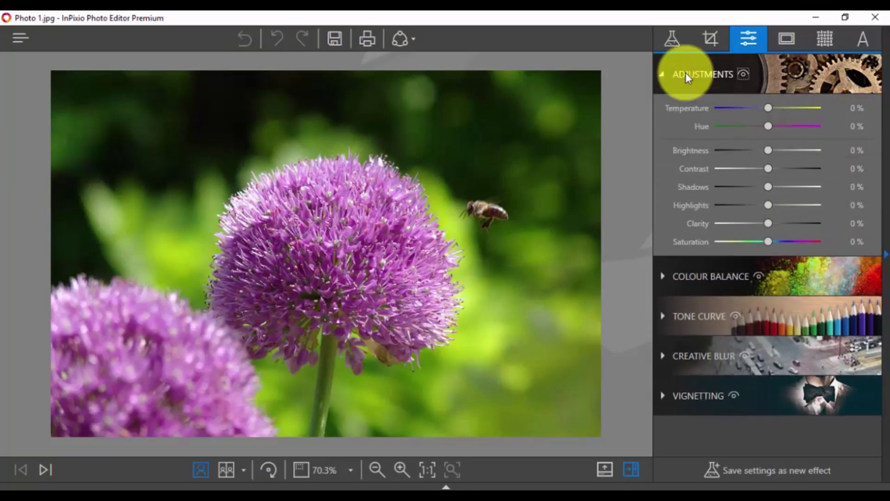
pyautogui.click(705, 356)
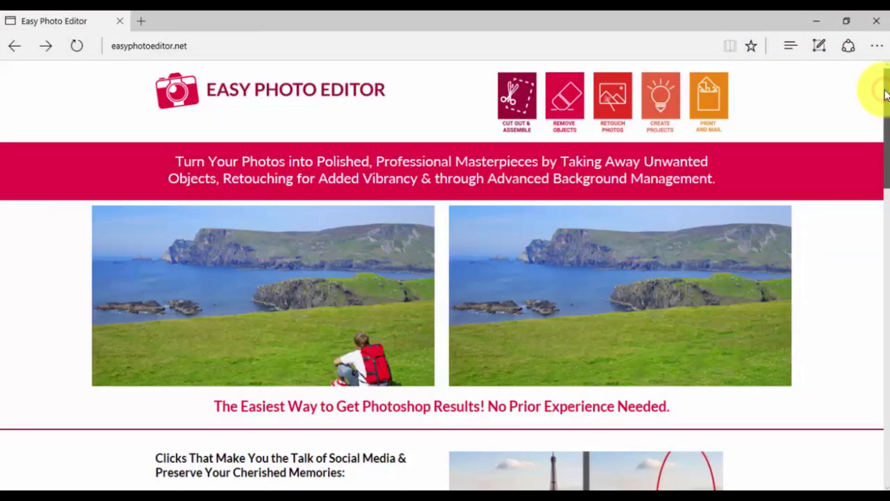
pyautogui.scroll(-3)
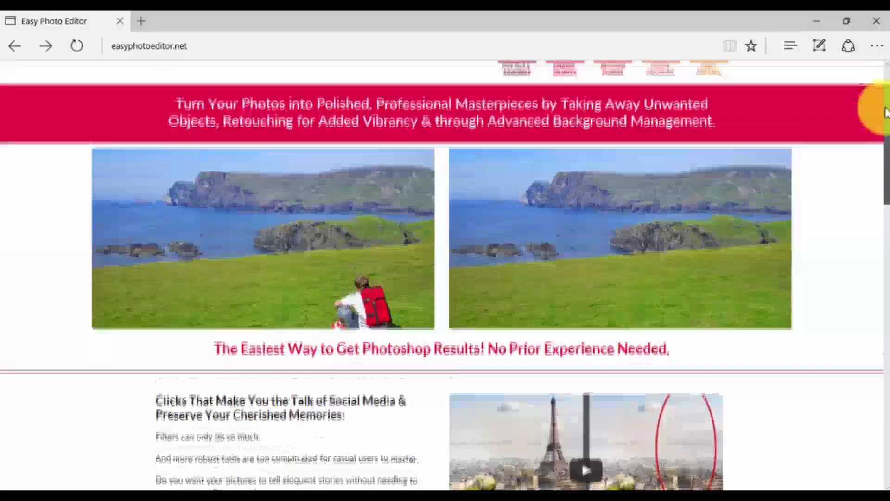
pyautogui.scroll(-3)
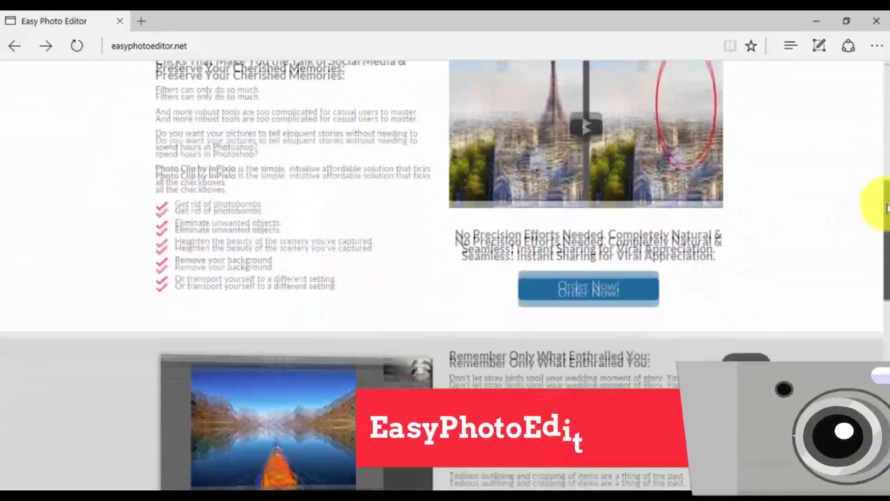
pyautogui.scroll(-3)
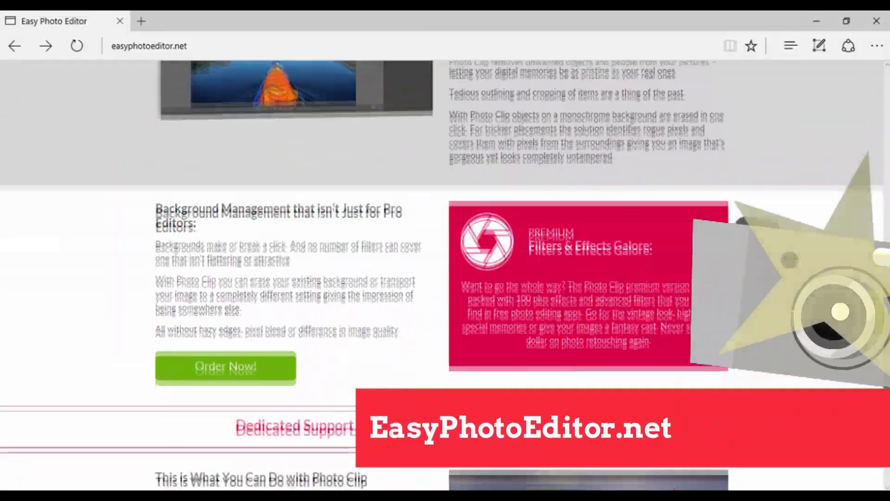
pyautogui.scroll(-3)
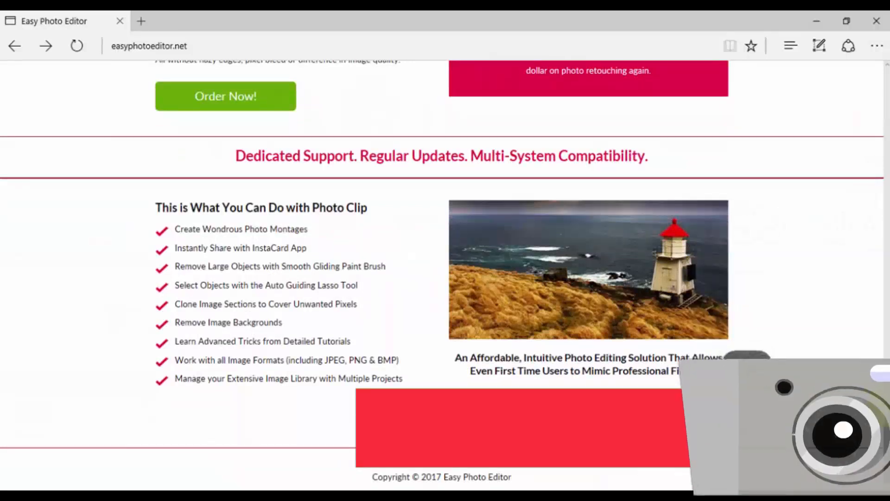